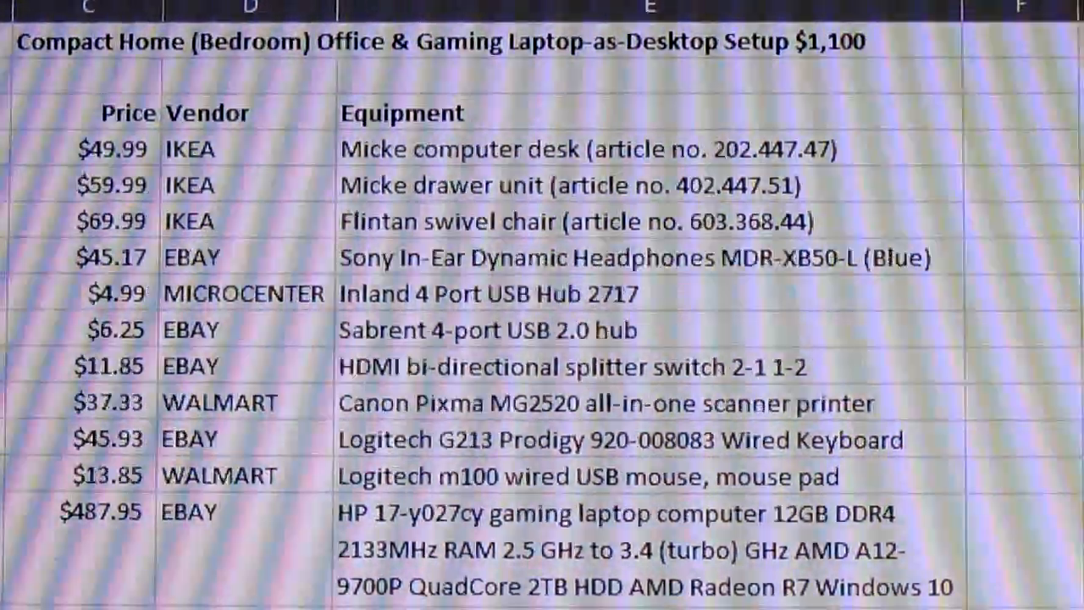
# Open the Windows 10 Start menu showing recently added apps, most-used programs and live tiles
pyautogui.scroll(-3)
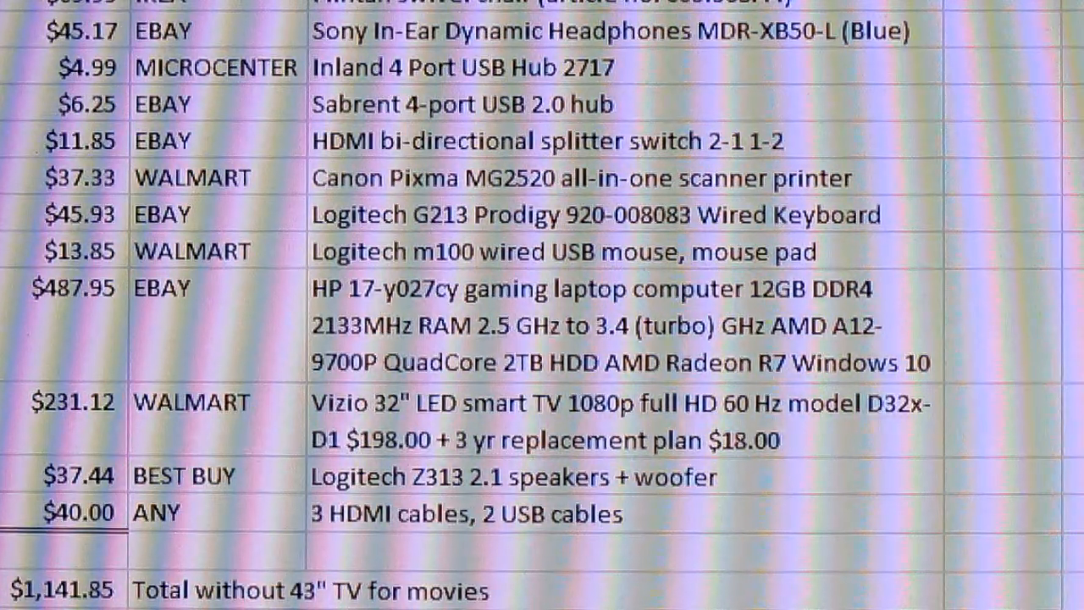
pyautogui.scroll(-3)
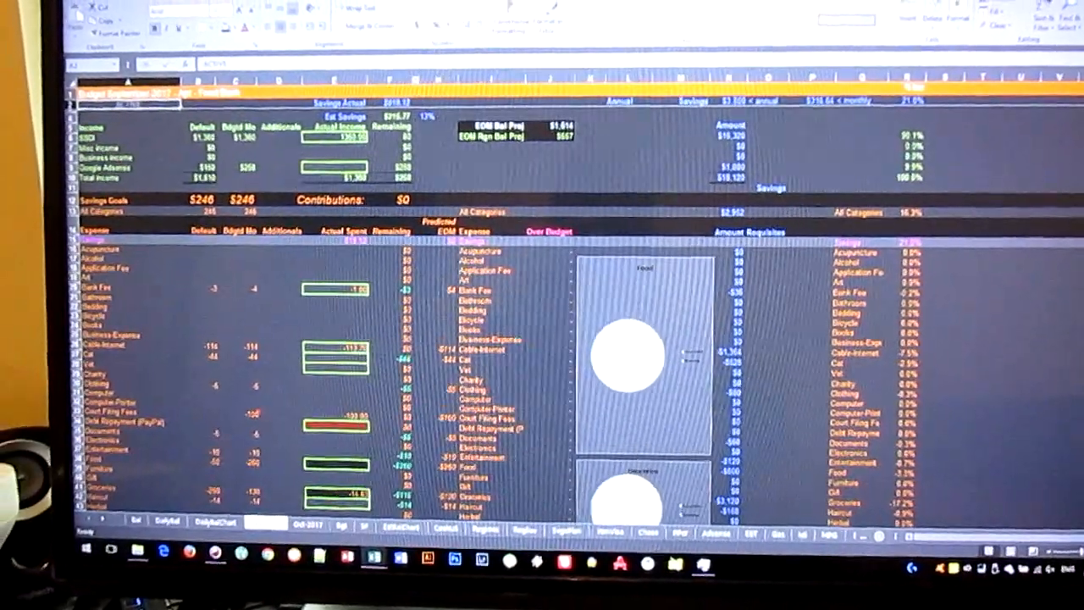
pyautogui.scroll(-3)
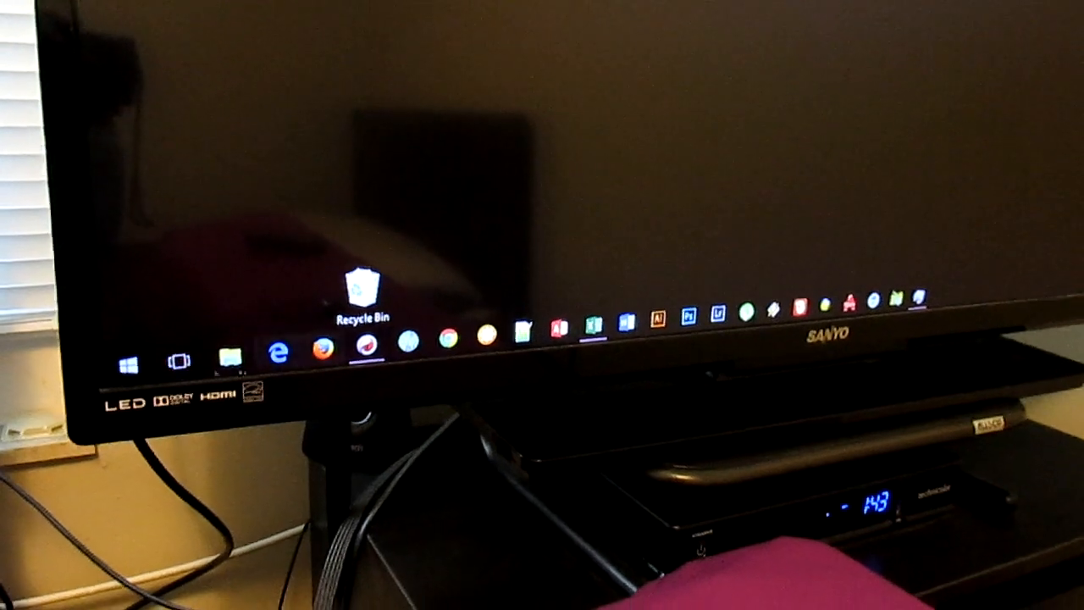
pyautogui.click(128, 362)
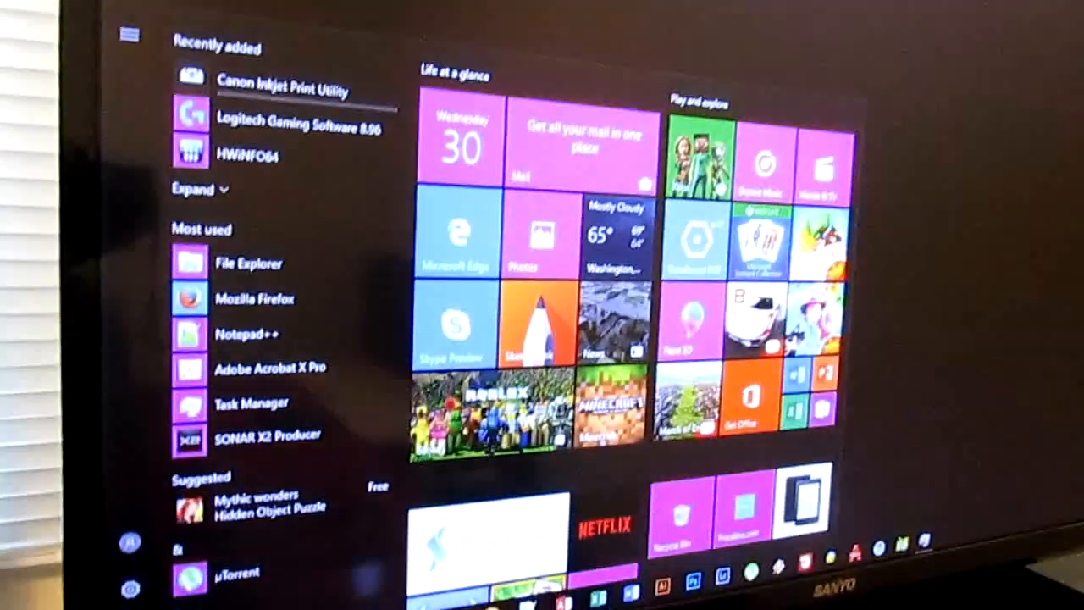